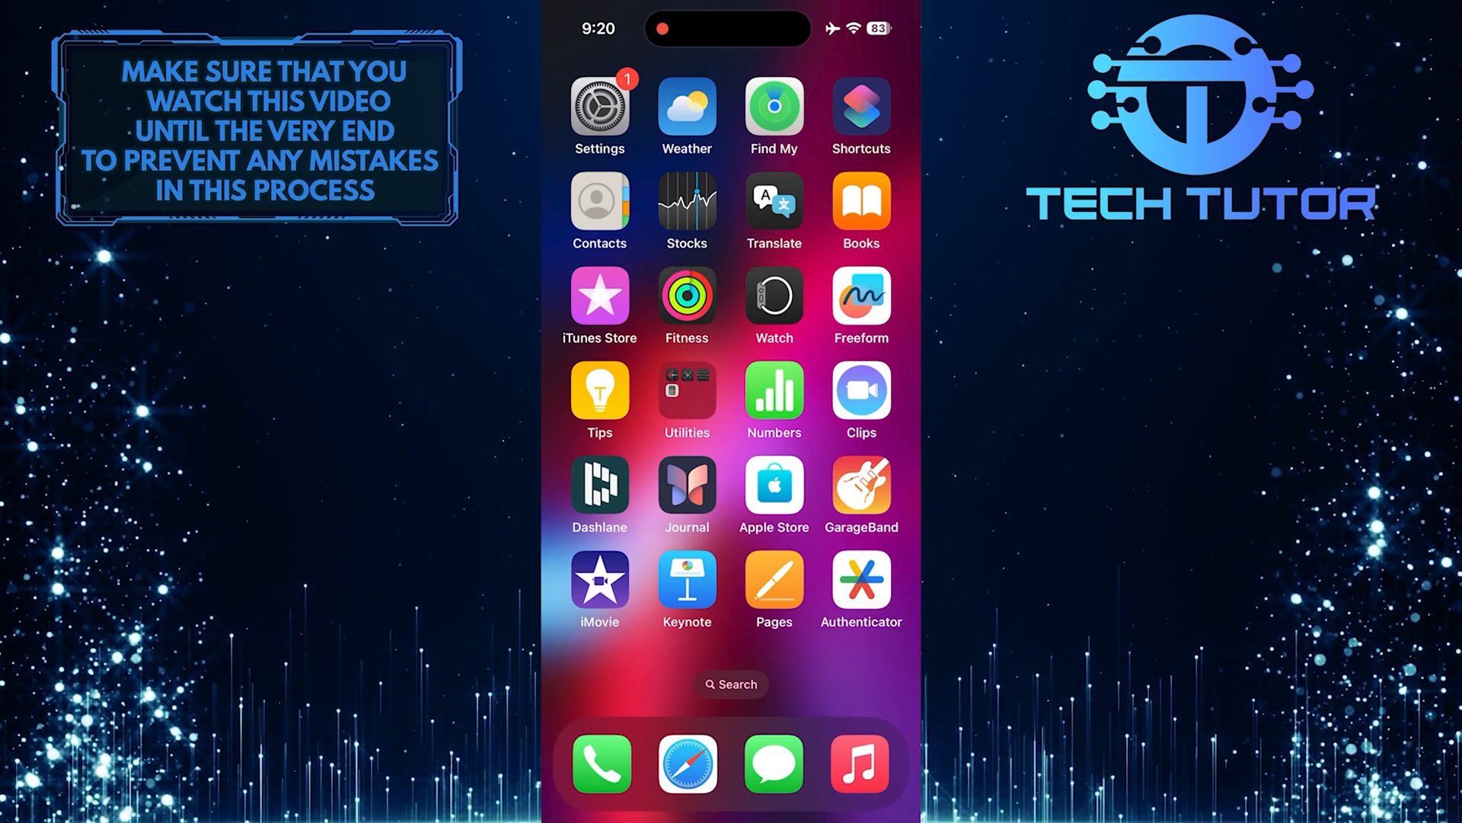
# Step: Launch Settings from the Home Screen and scroll down toward Screen Time
pyautogui.click(600, 108)
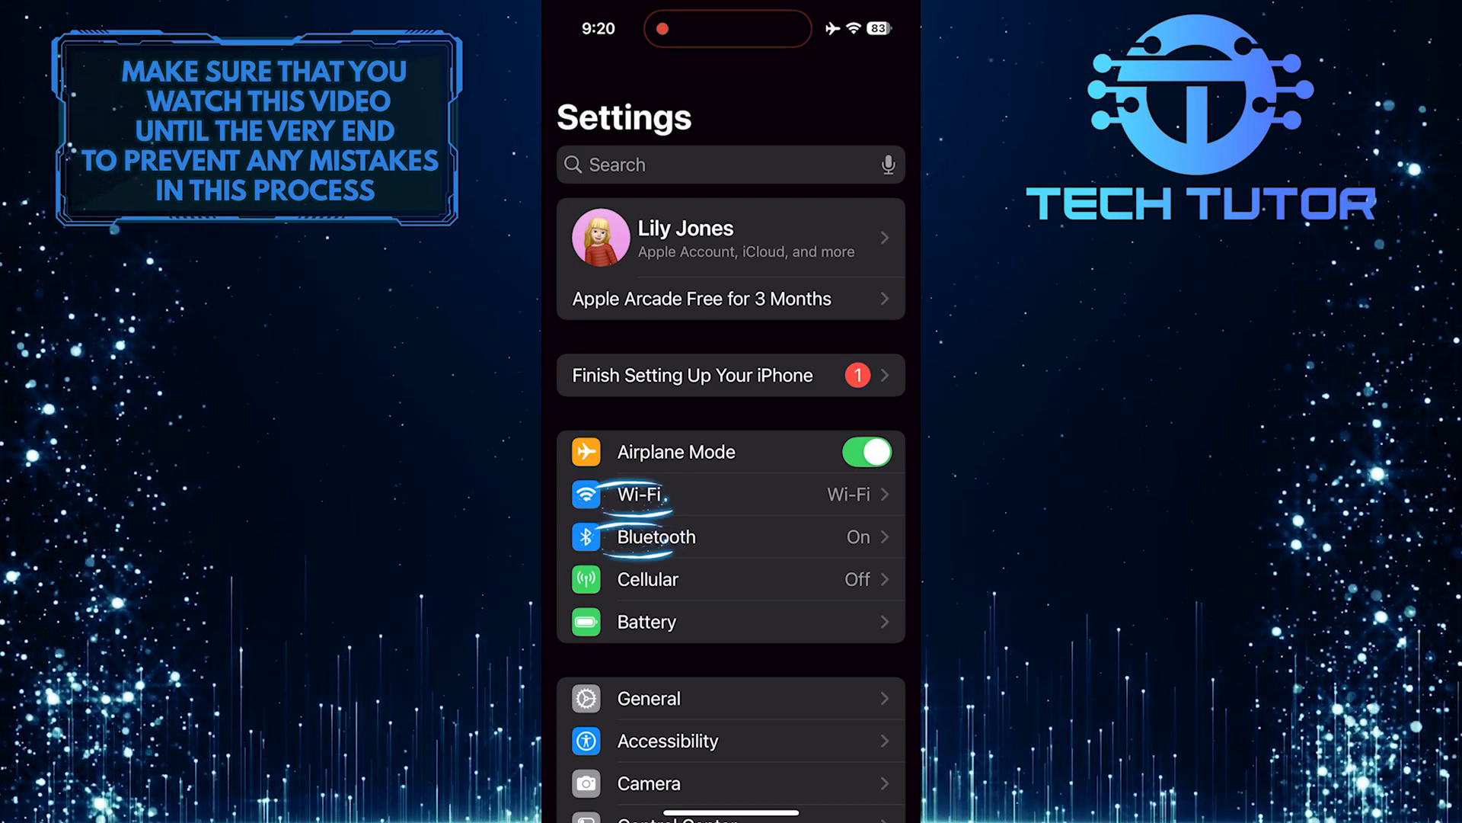
pyautogui.scroll(-3)
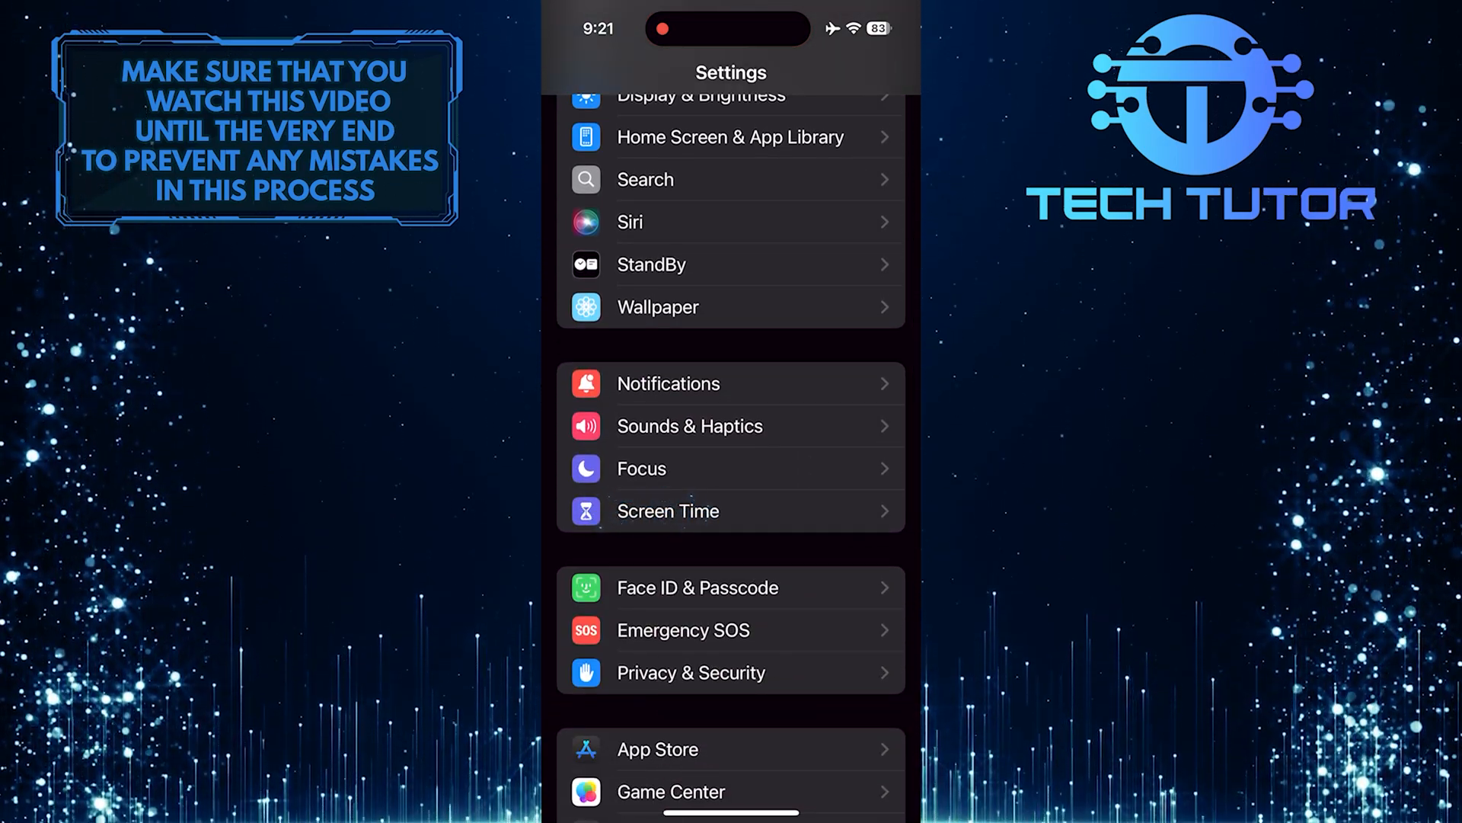
# Step: Go to Screen Time > Content & Privacy Restrictions > Allowed Apps & Features
pyautogui.click(668, 511)
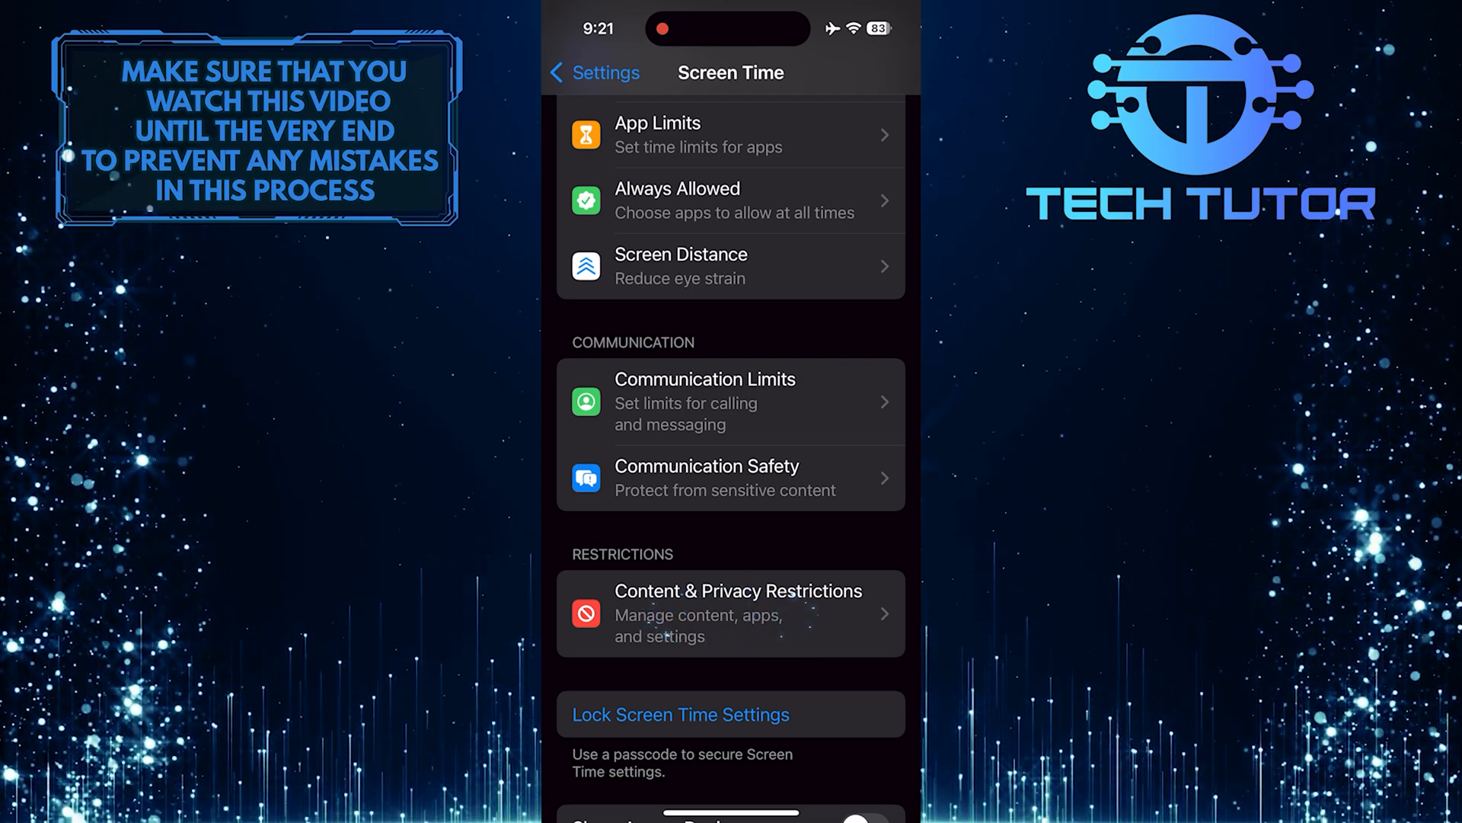
pyautogui.click(731, 612)
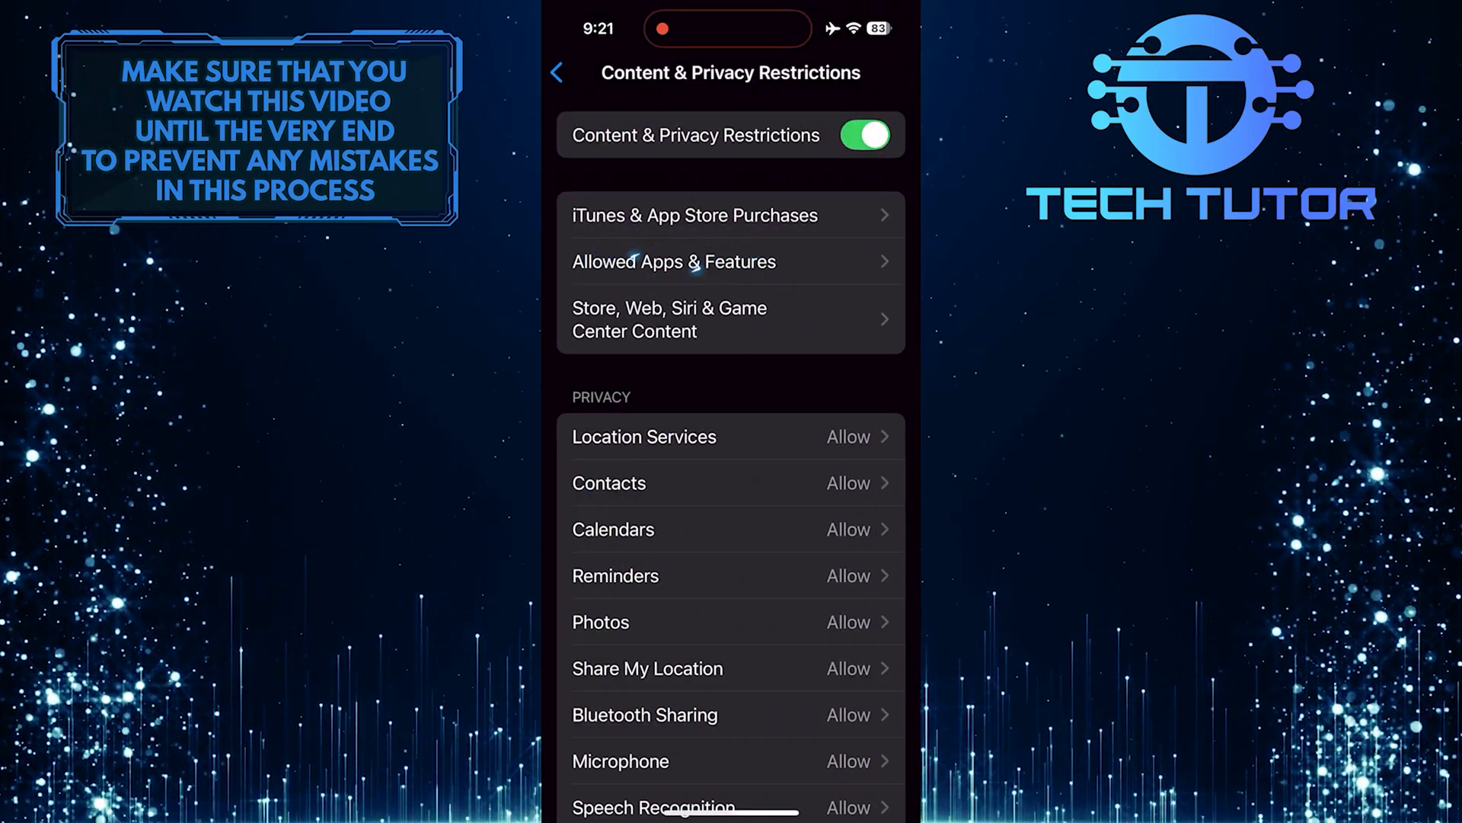
pyautogui.click(674, 261)
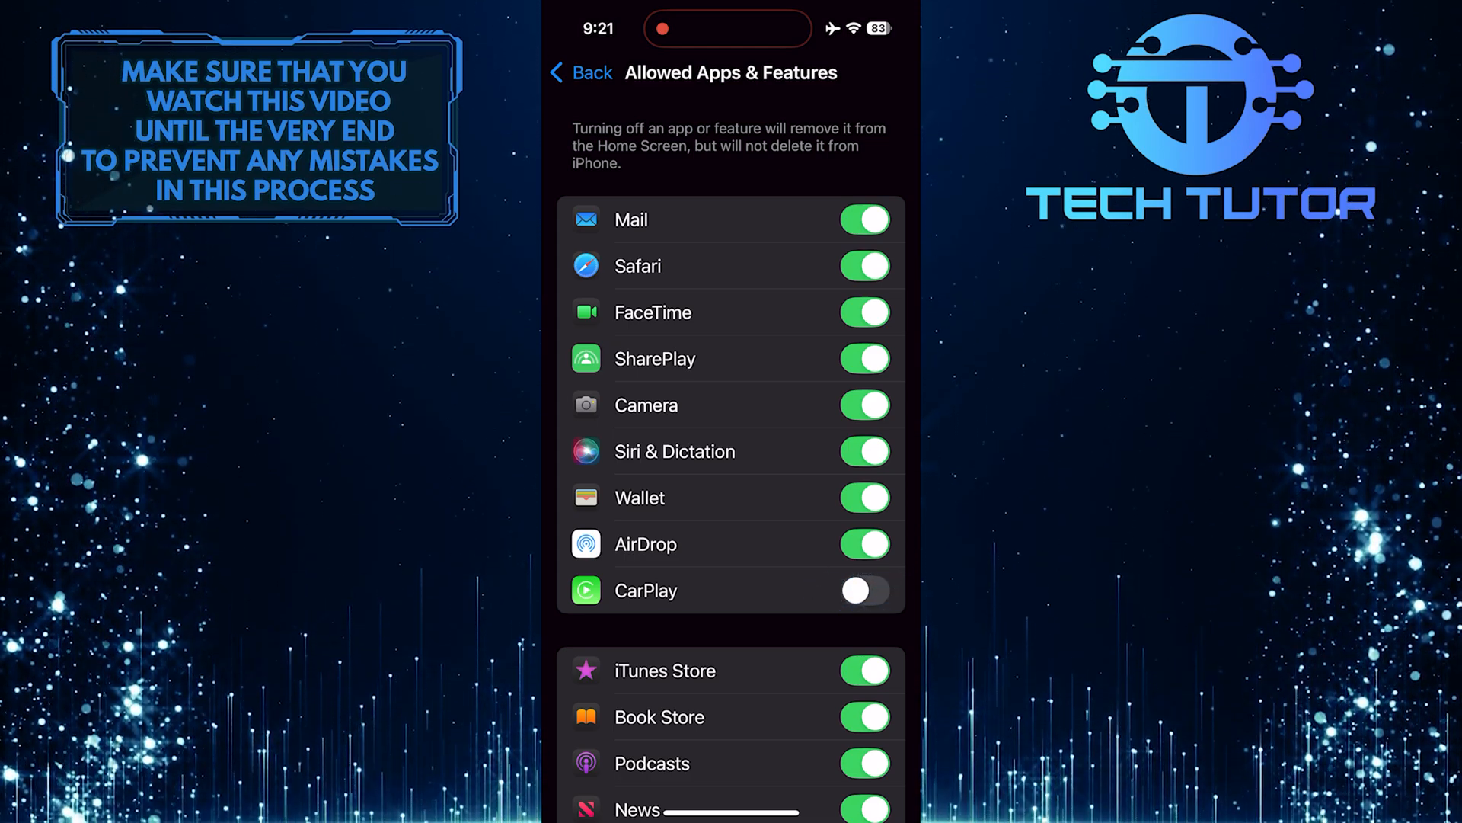
# Step: Switch the CarPlay toggle on and go back to Content & Privacy Restrictions
pyautogui.click(863, 590)
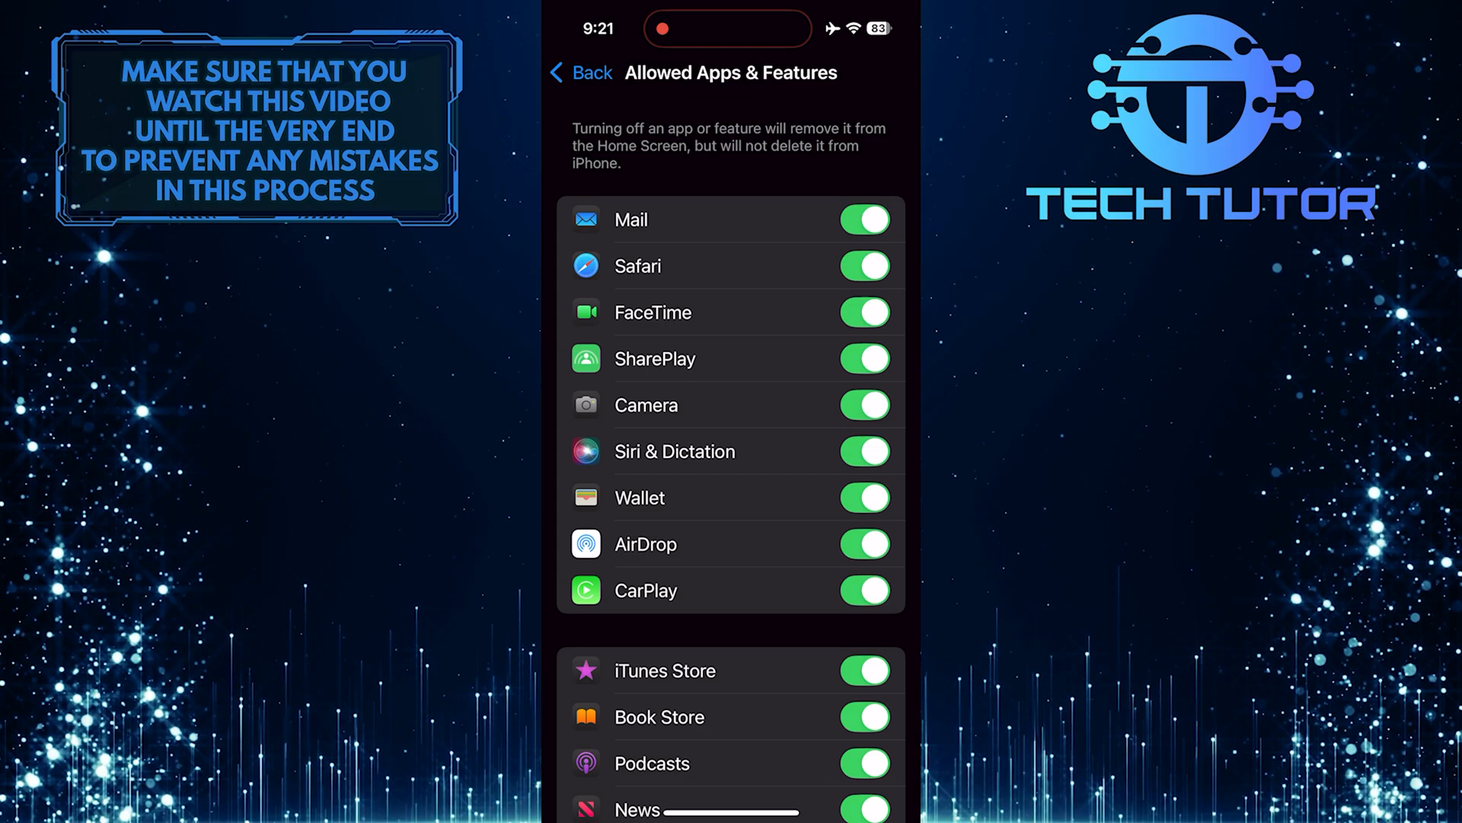
pyautogui.click(580, 74)
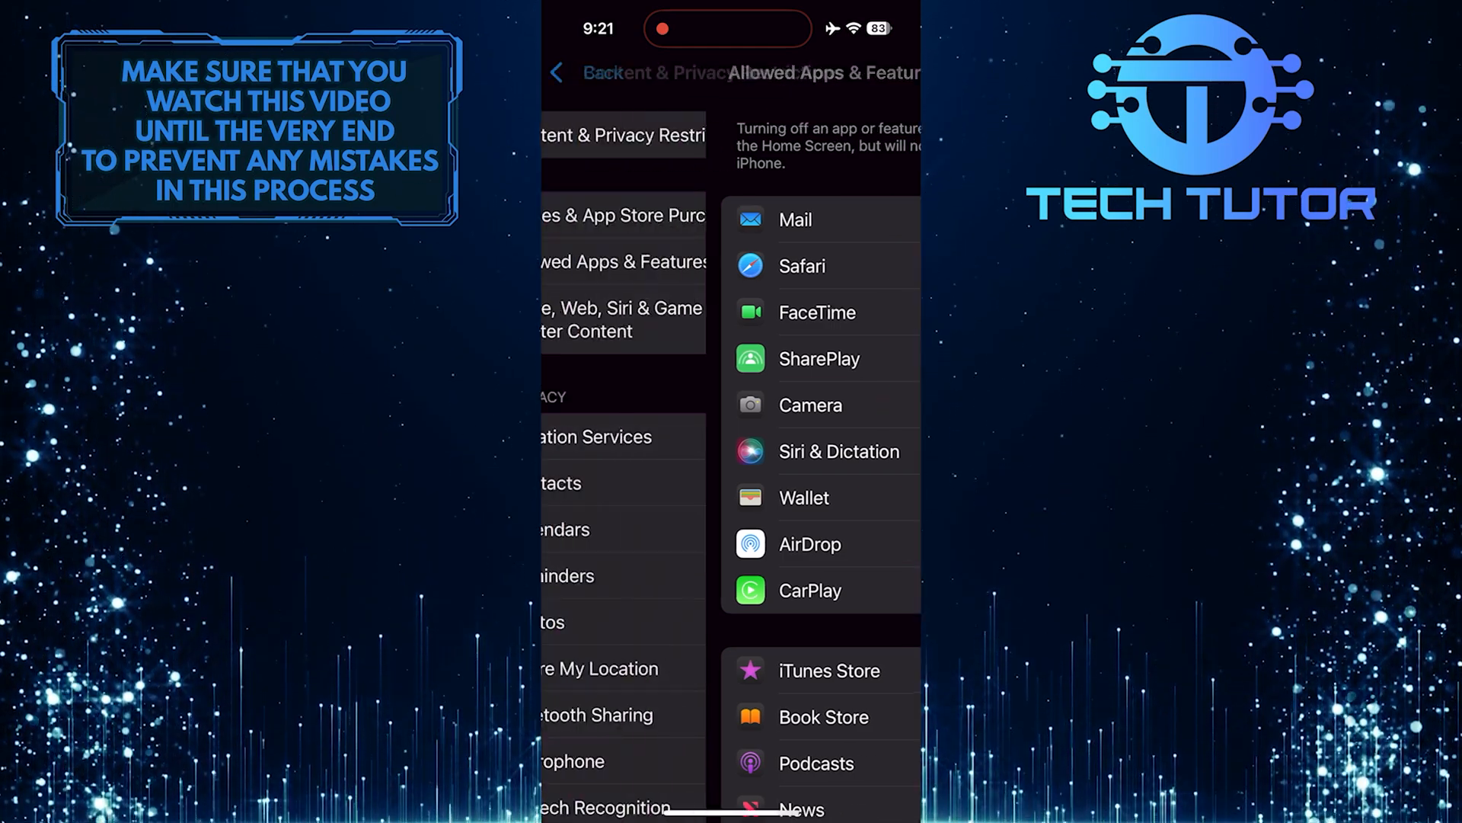
# Step: Back out of Screen Time, enter General, and scroll to Transfer or Reset iPhone
pyautogui.click(557, 73)
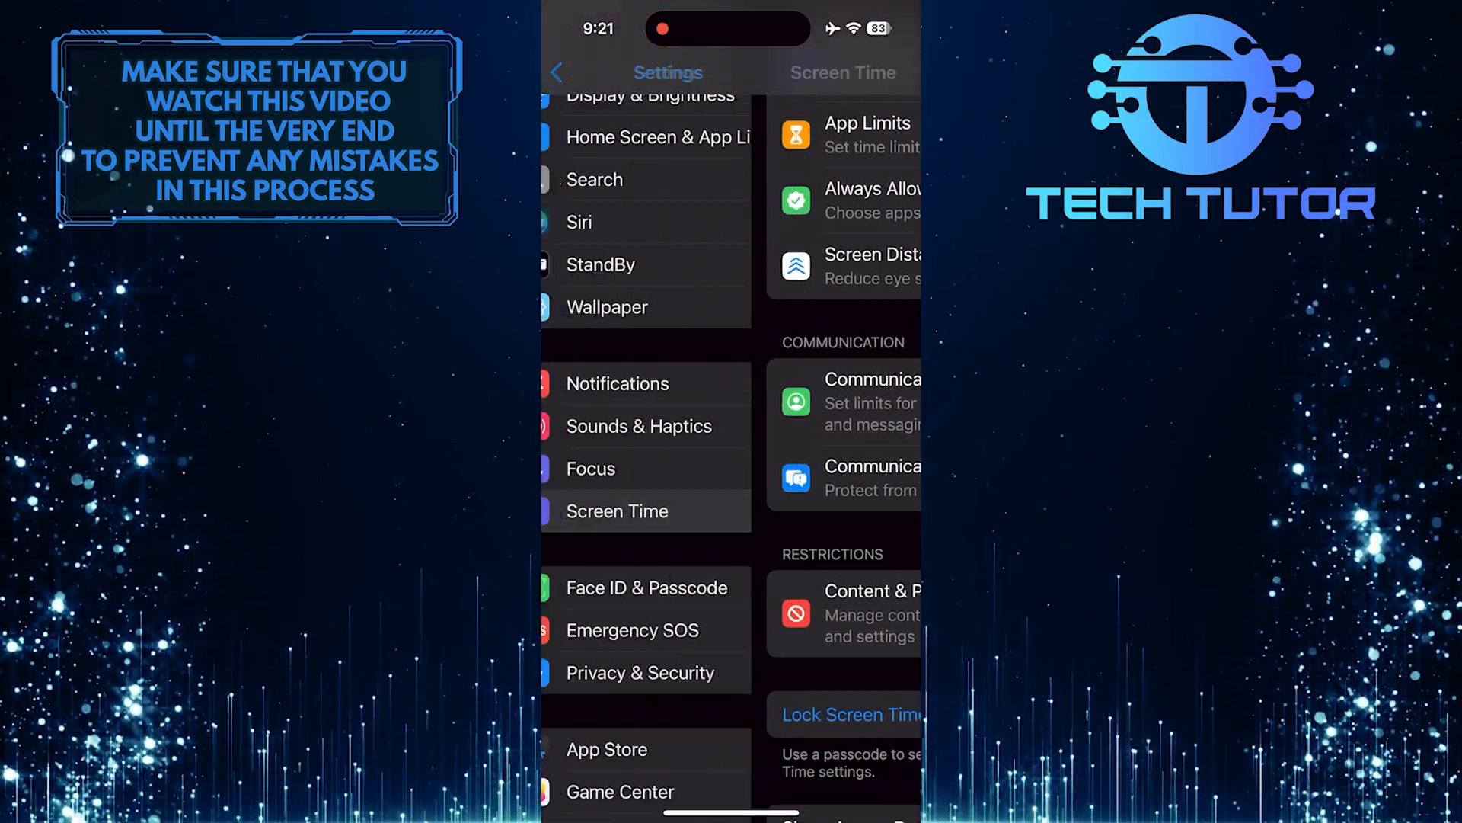
pyautogui.click(558, 73)
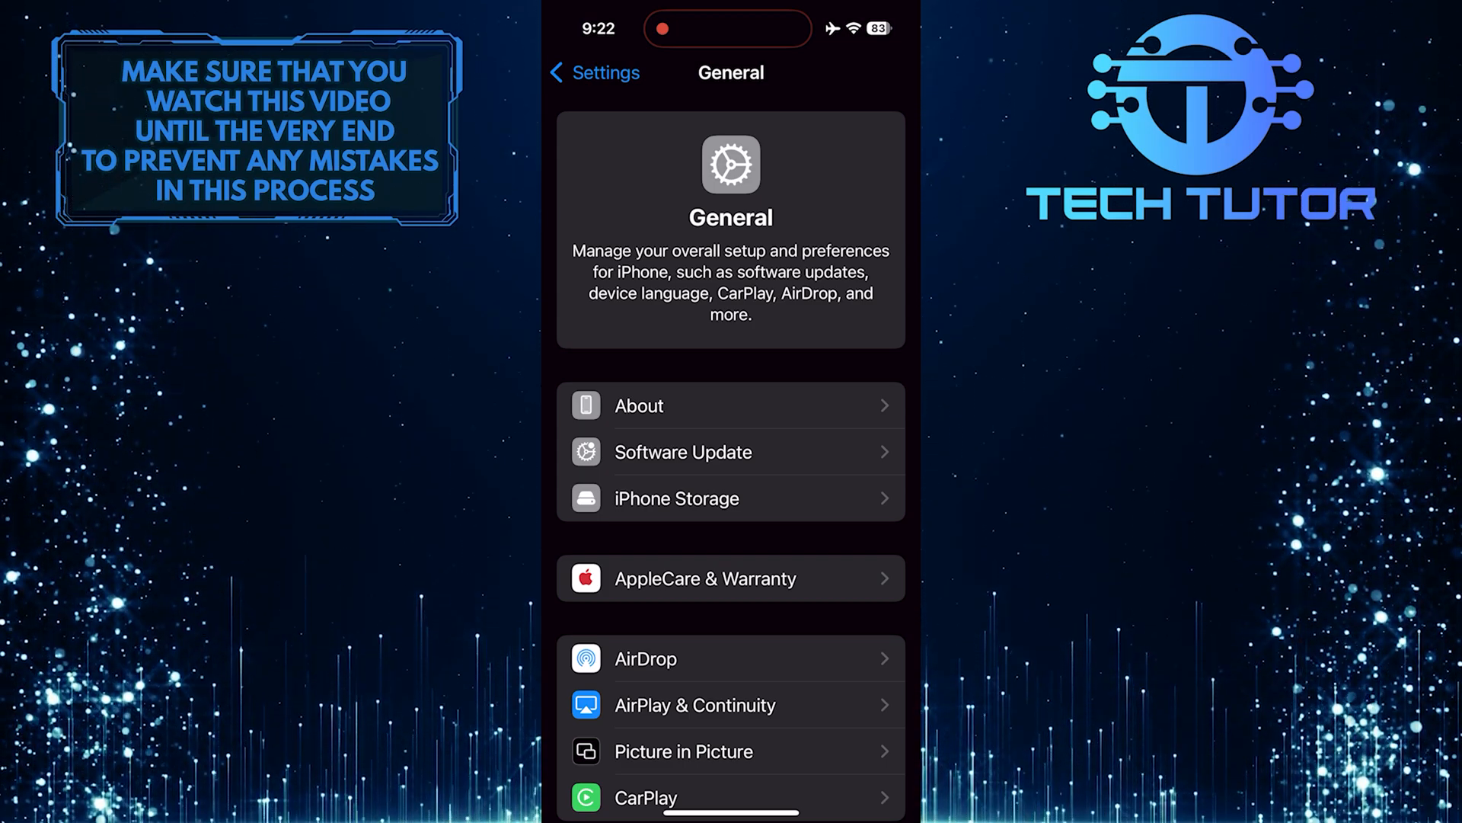
pyautogui.scroll(-3)
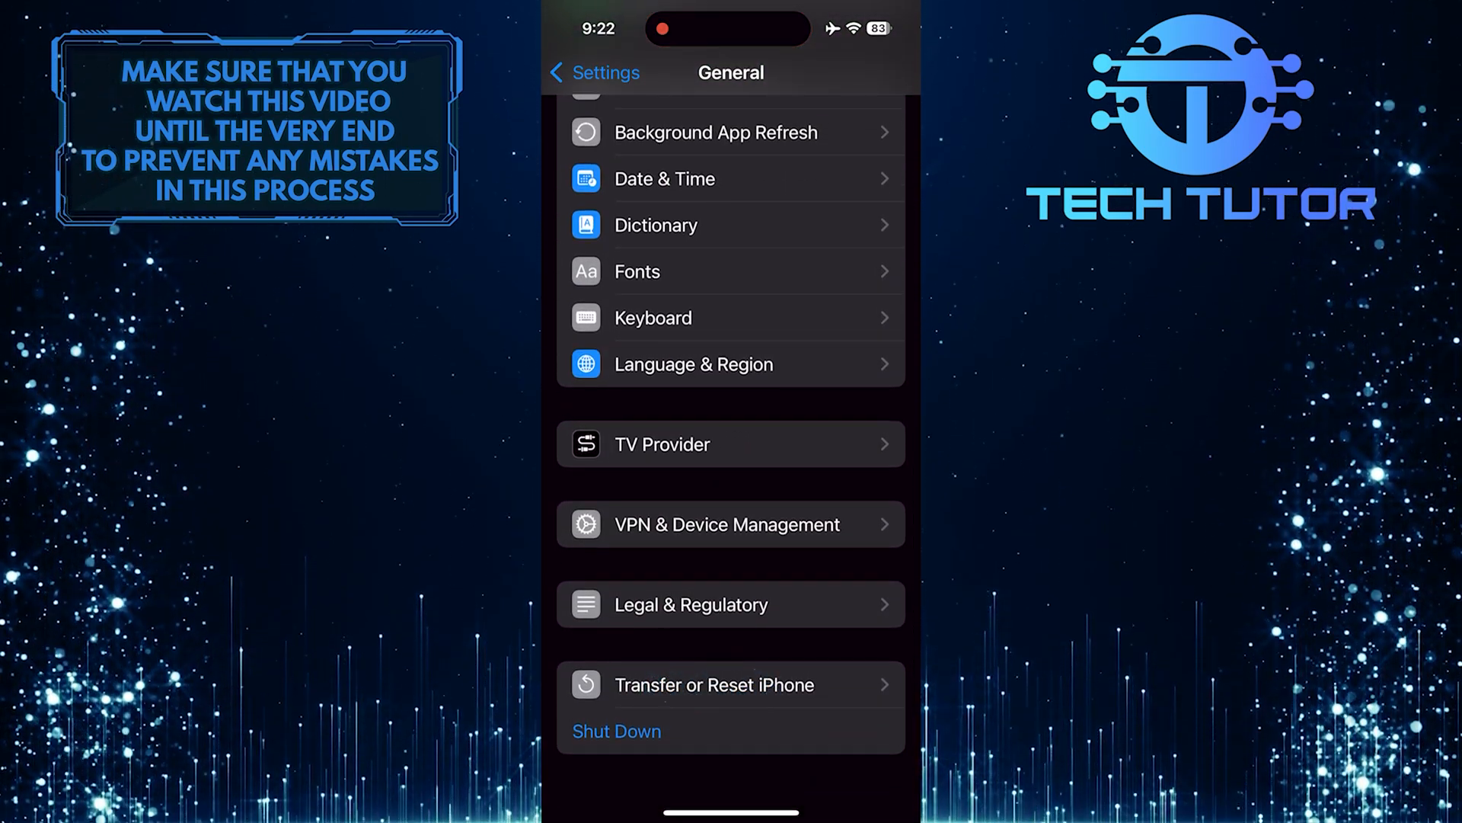
# Step: Go to Transfer or Reset iPhone and bring up the Reset sheet with Reset All Settings
pyautogui.click(713, 685)
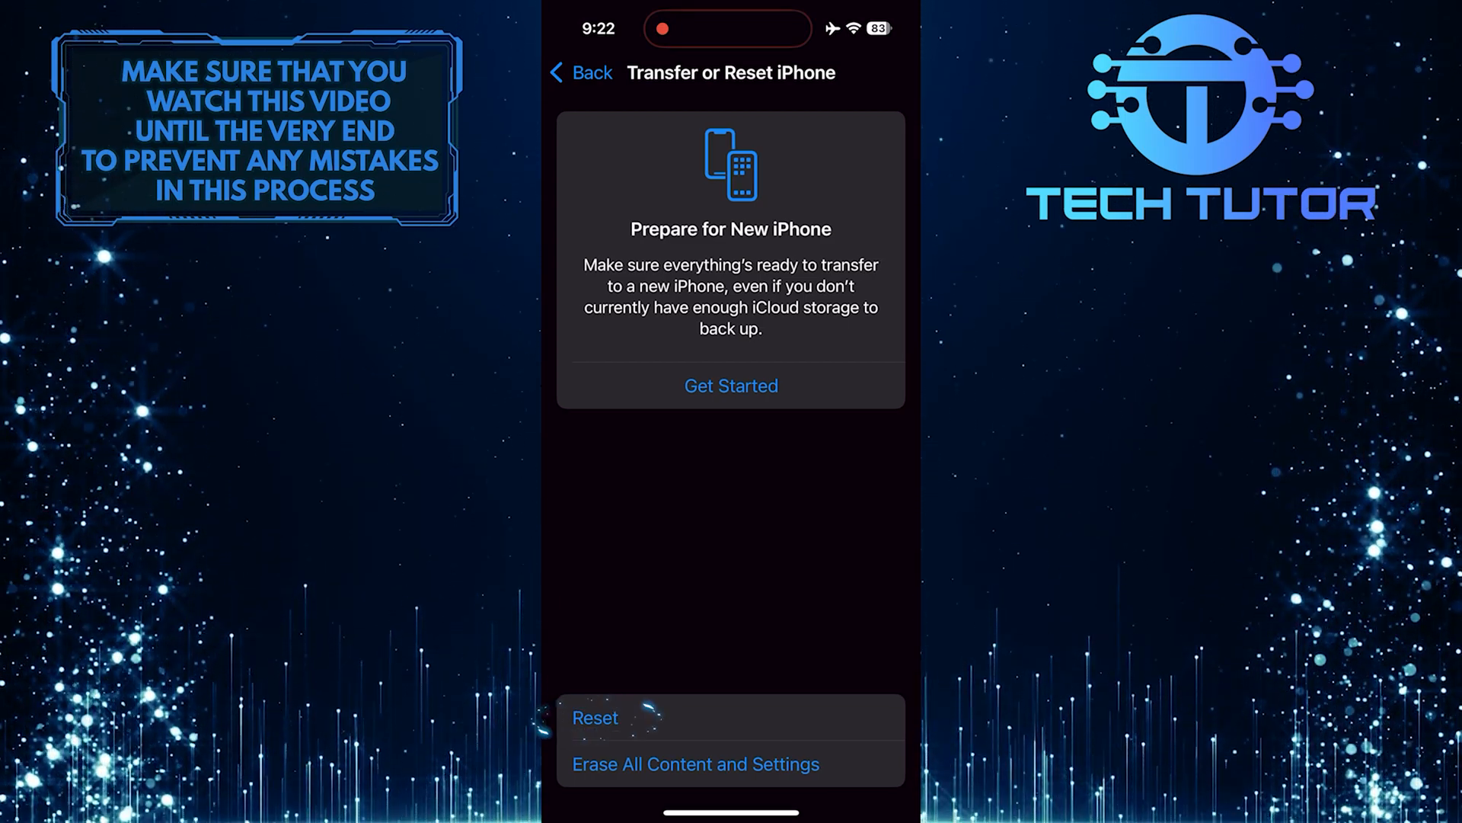
pyautogui.click(595, 718)
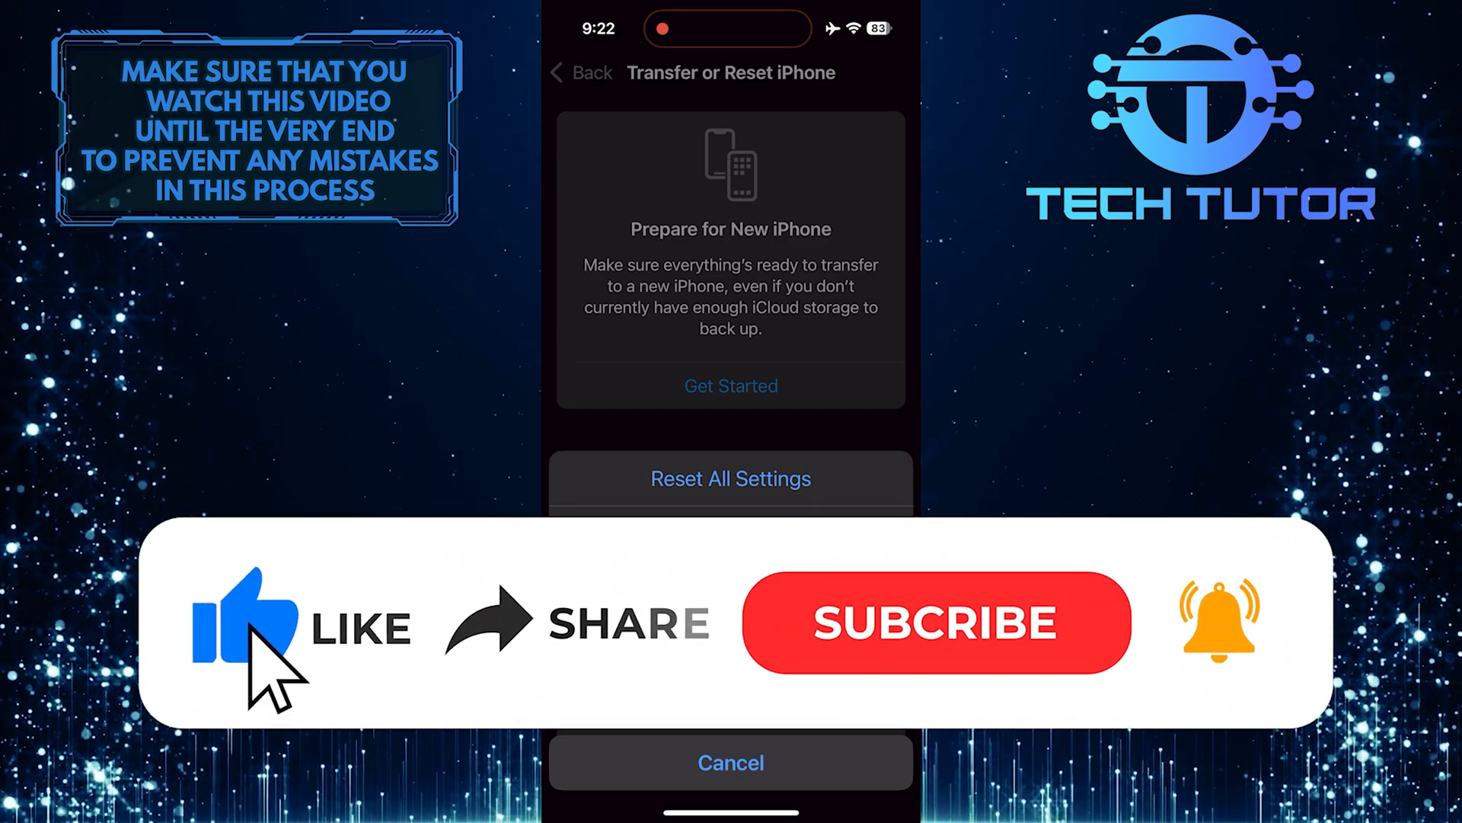
pyautogui.moveTo(518, 662)
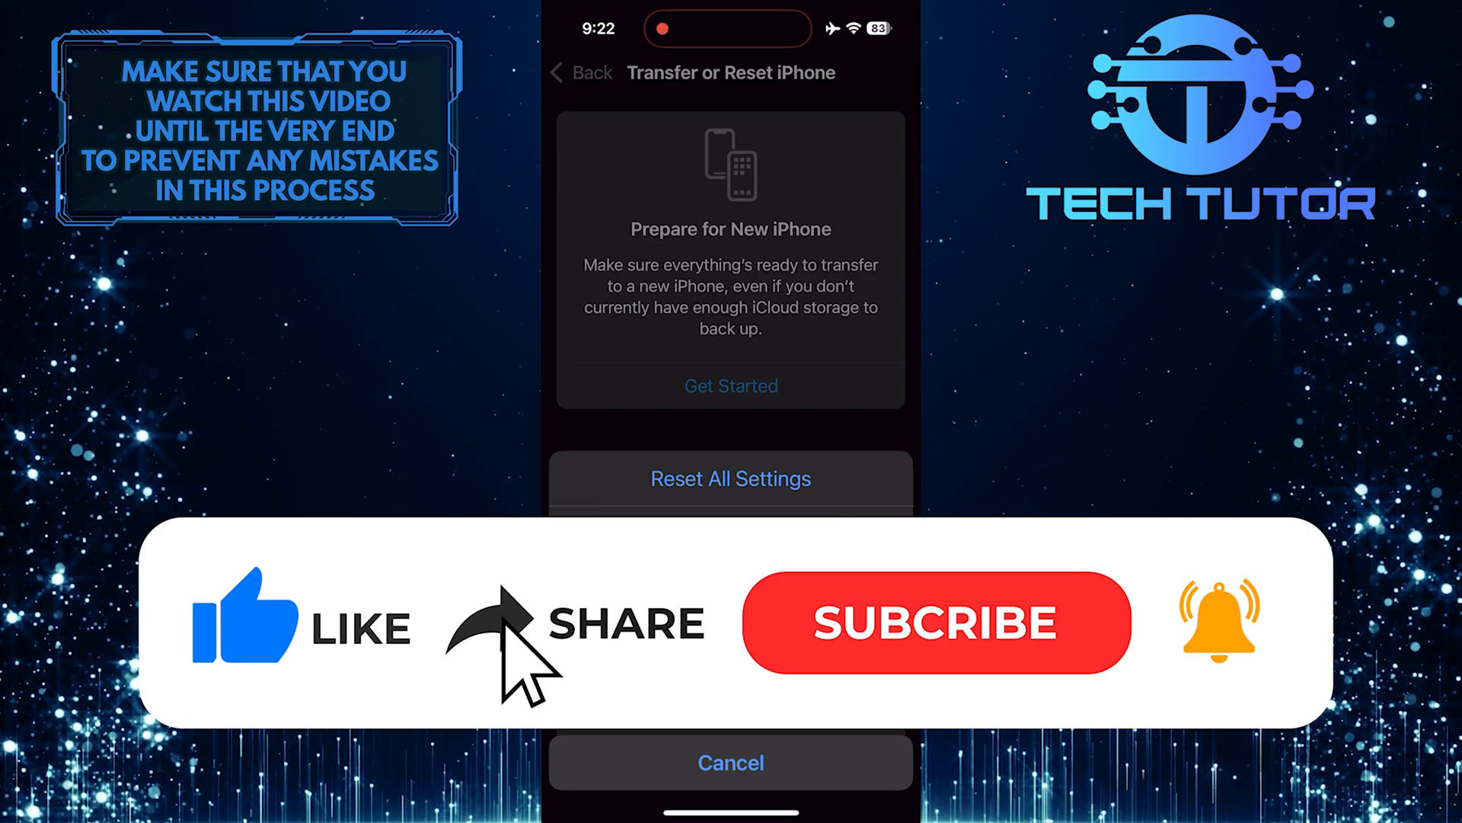